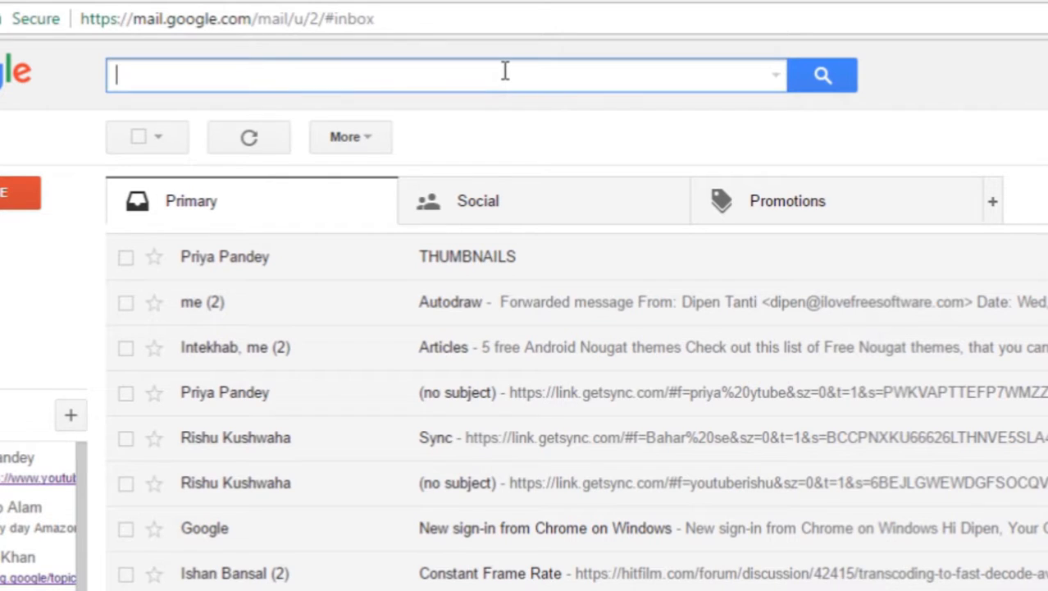
Search Gmail for larger:5mb, listing the one 'Gif' message
type("larger:5mb")
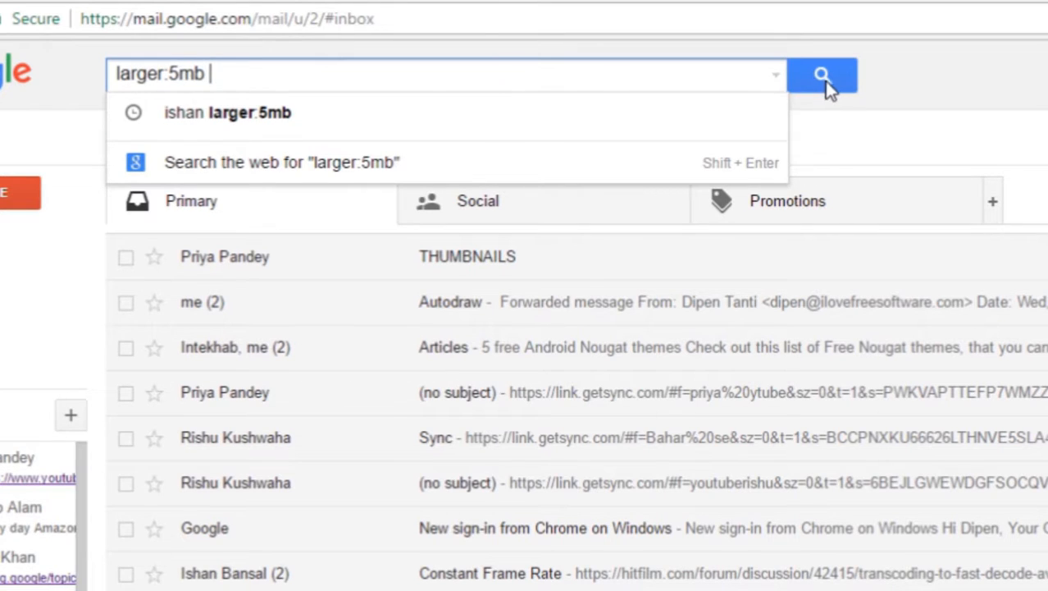
left_click(820, 74)
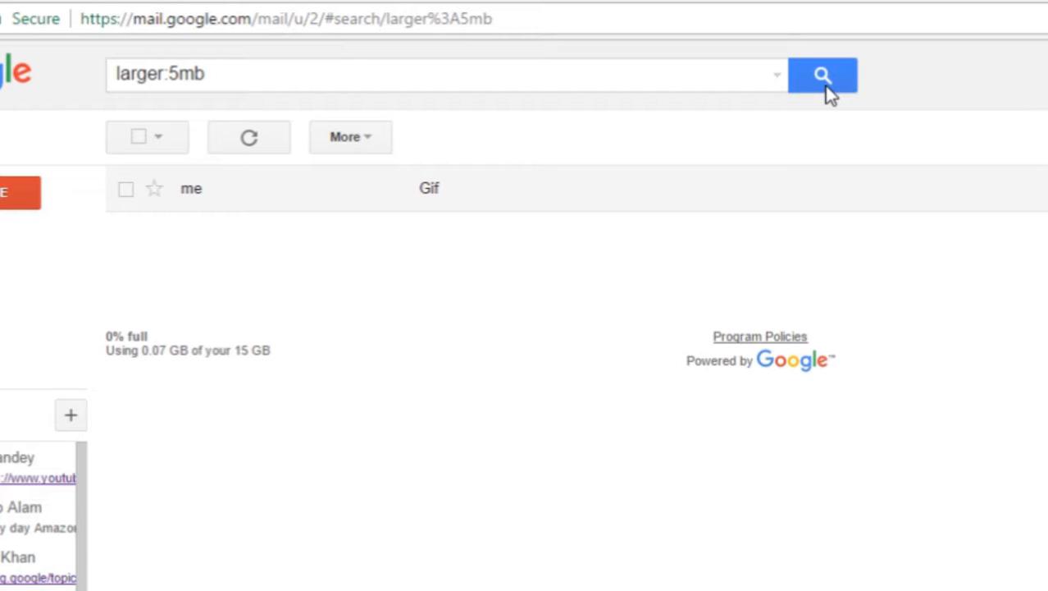
mouse_move(709, 98)
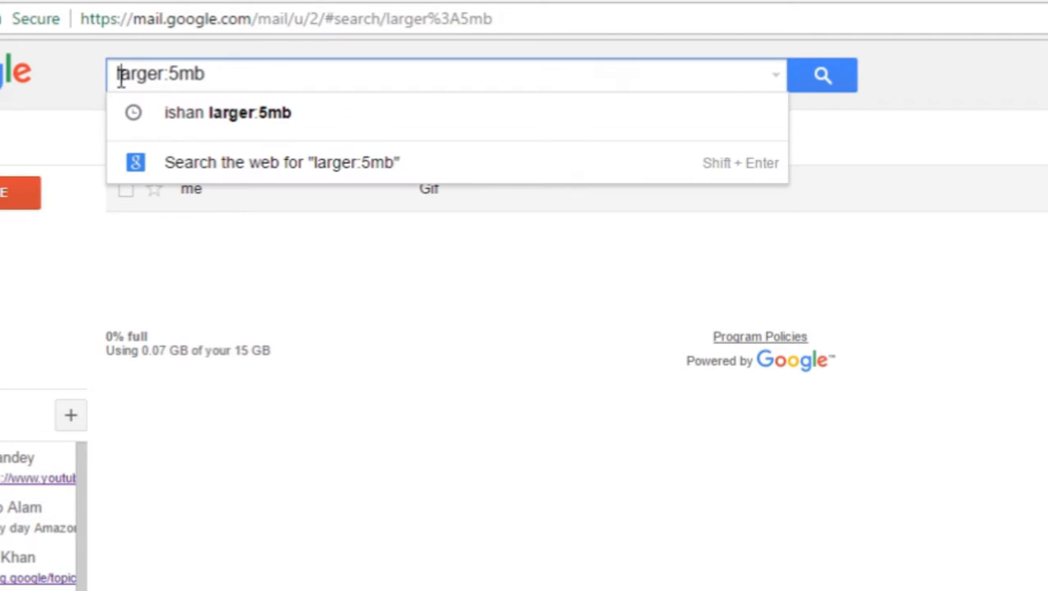
mouse_move(197, 128)
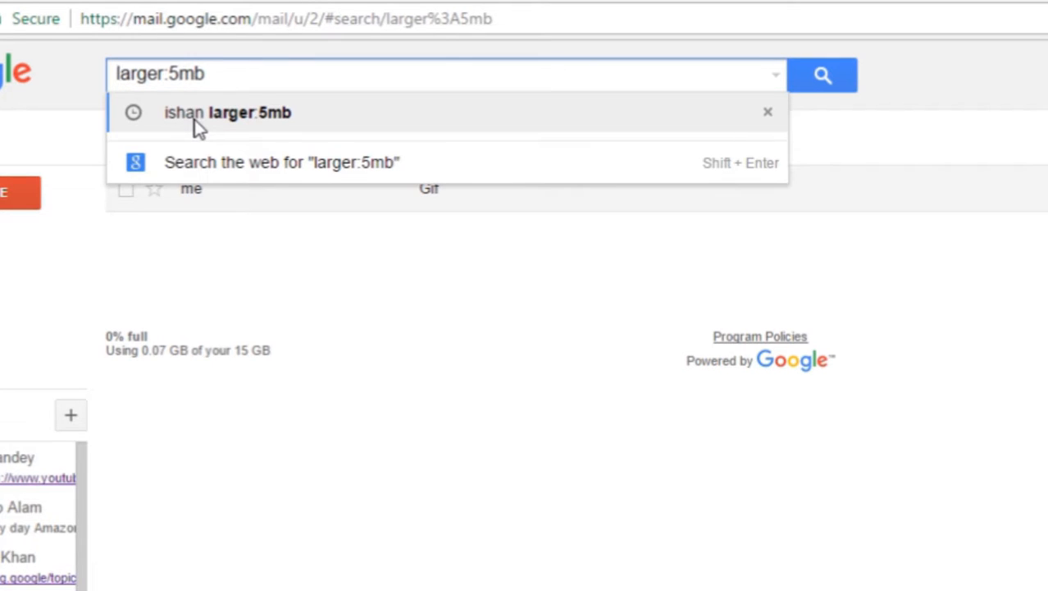
Reuse the earlier size search as 'rishu larger:5mb', which returns no messages
left_click(229, 113)
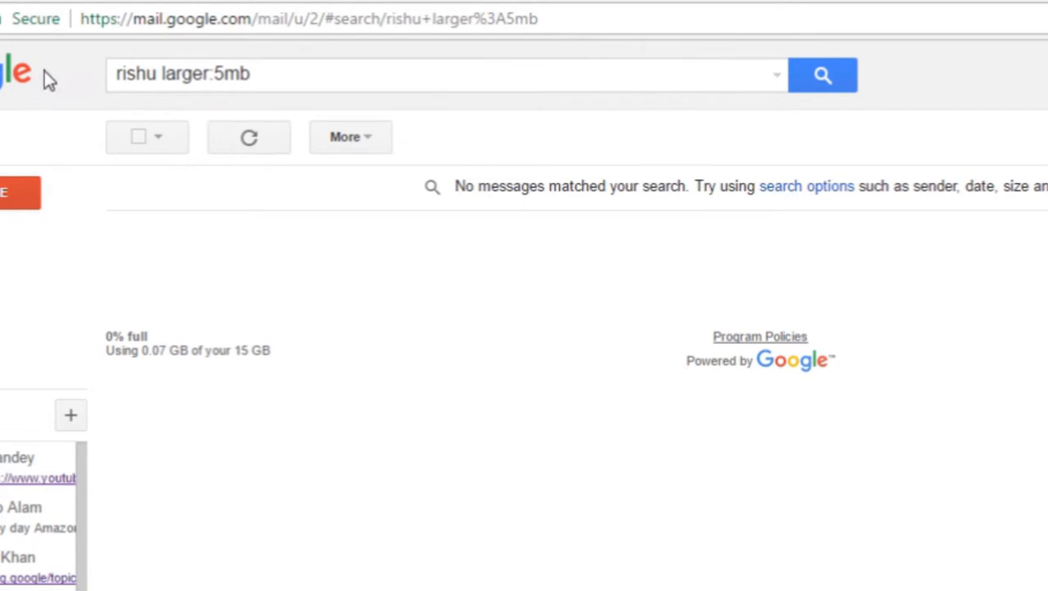
left_click(157, 73)
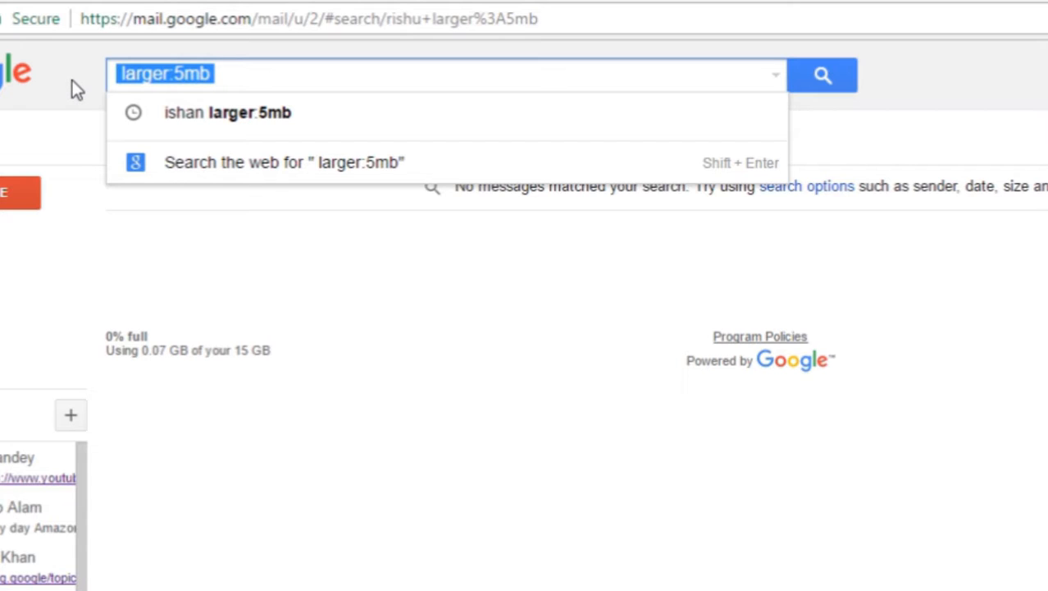
Search for smaller:10mb to list the many messages under 10 MB
type("smaller:10")
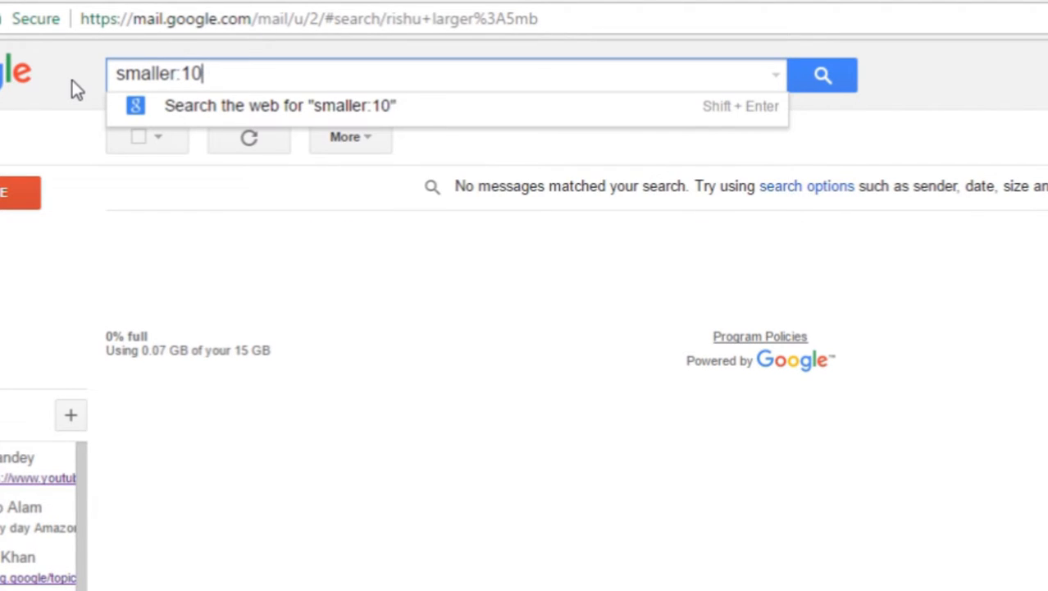
type("mb")
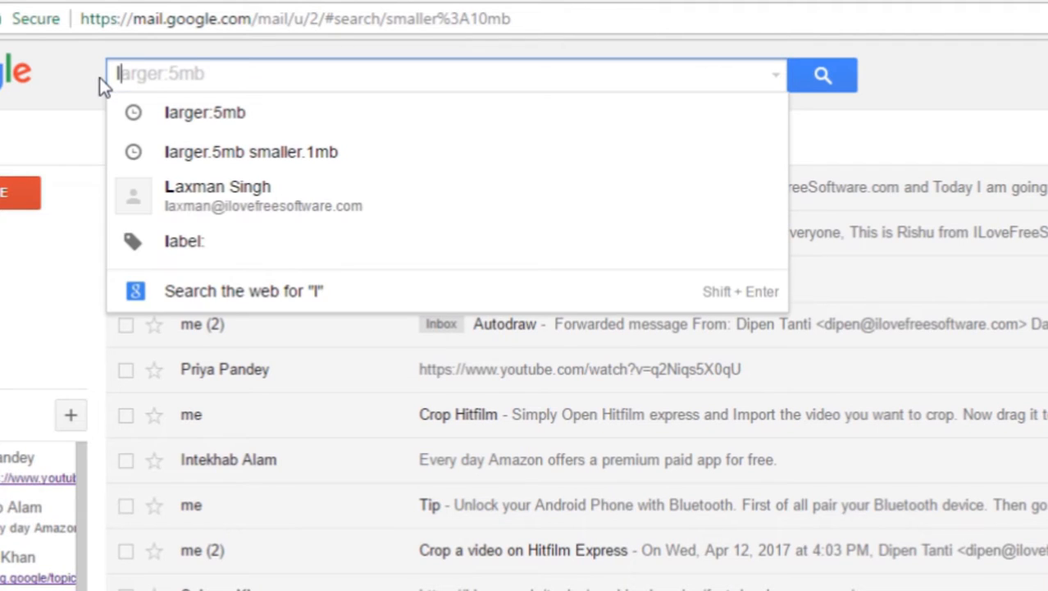
Search for larger:5mb smaller:10mb, which returns only the 'Gif' message
type("arge")
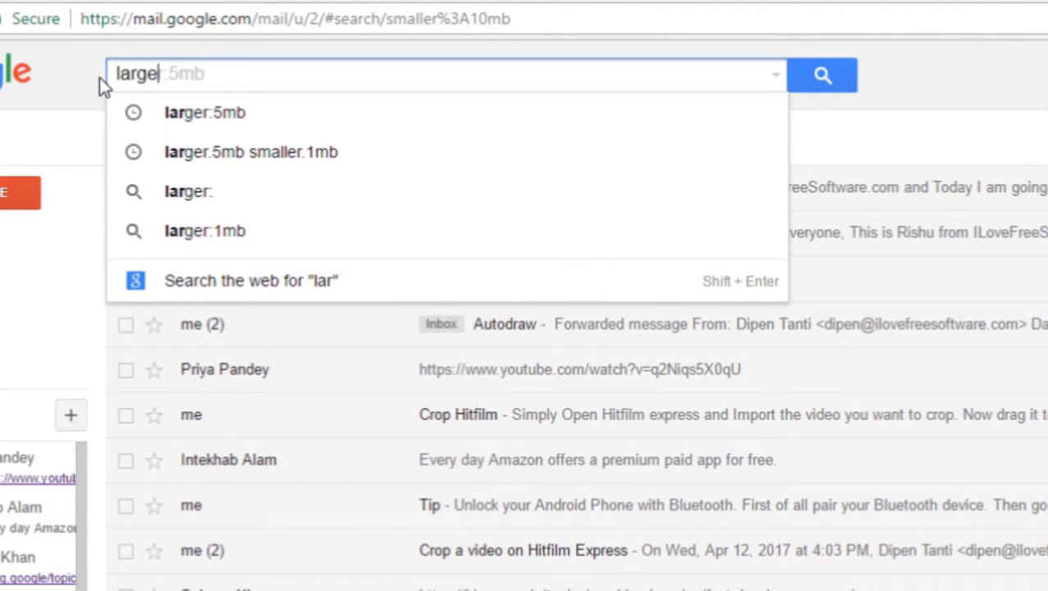
type("r:5mb s")
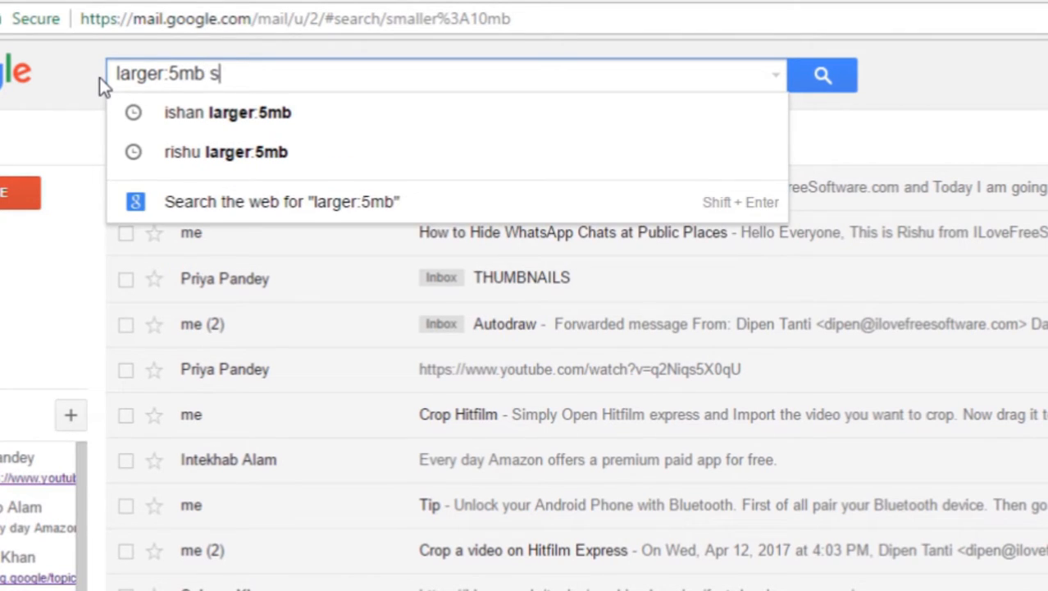
type("maller:10mb")
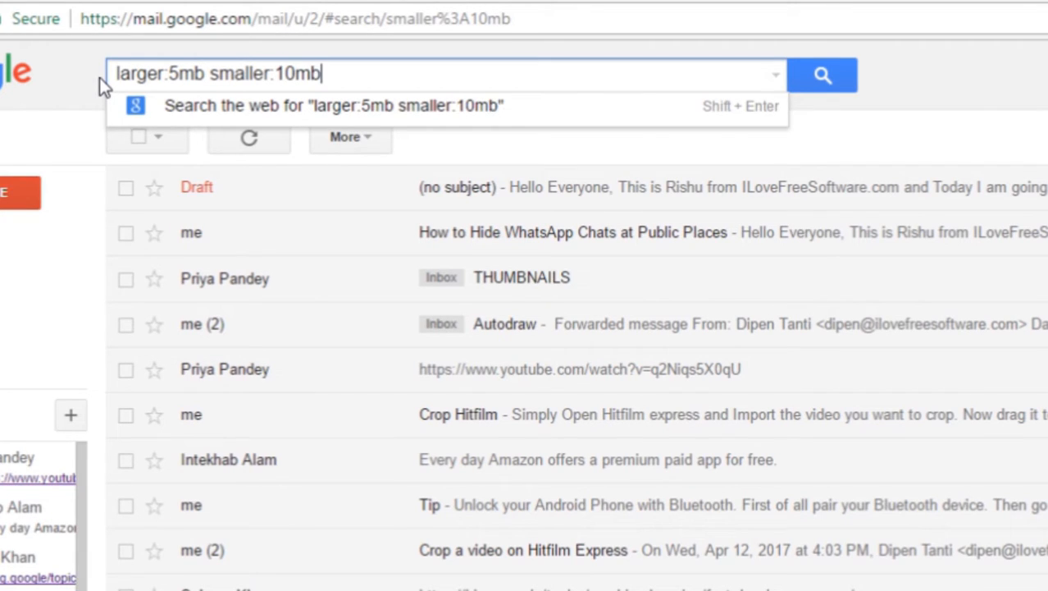
mouse_move(817, 80)
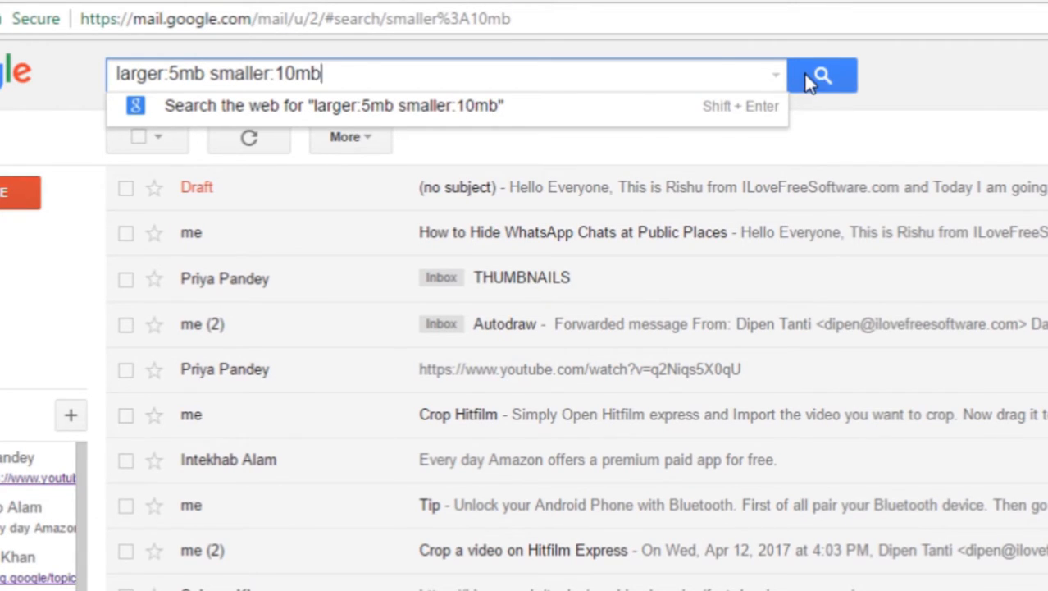
left_click(828, 76)
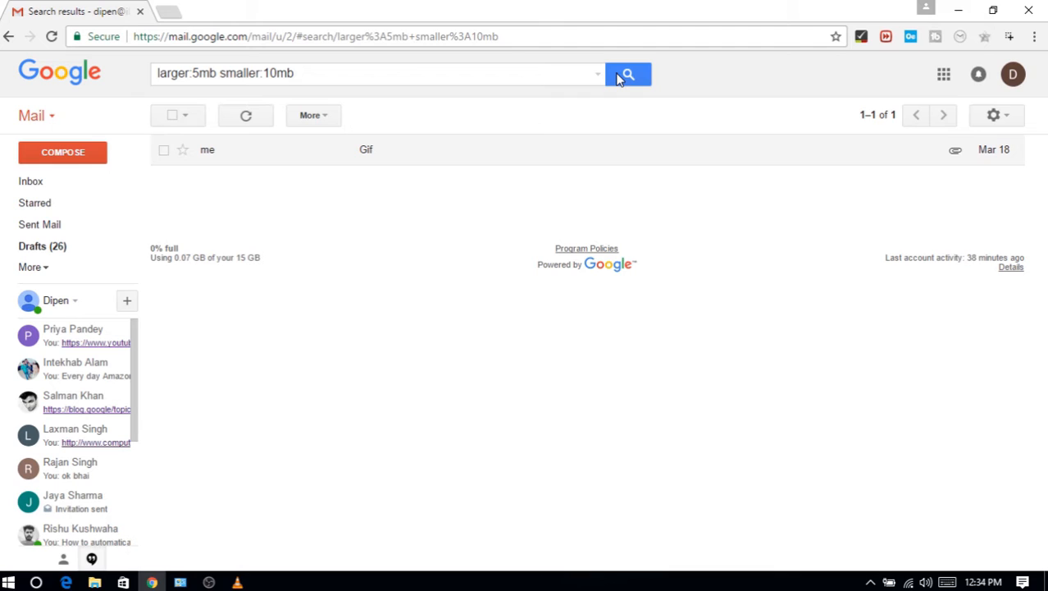
mouse_move(598, 151)
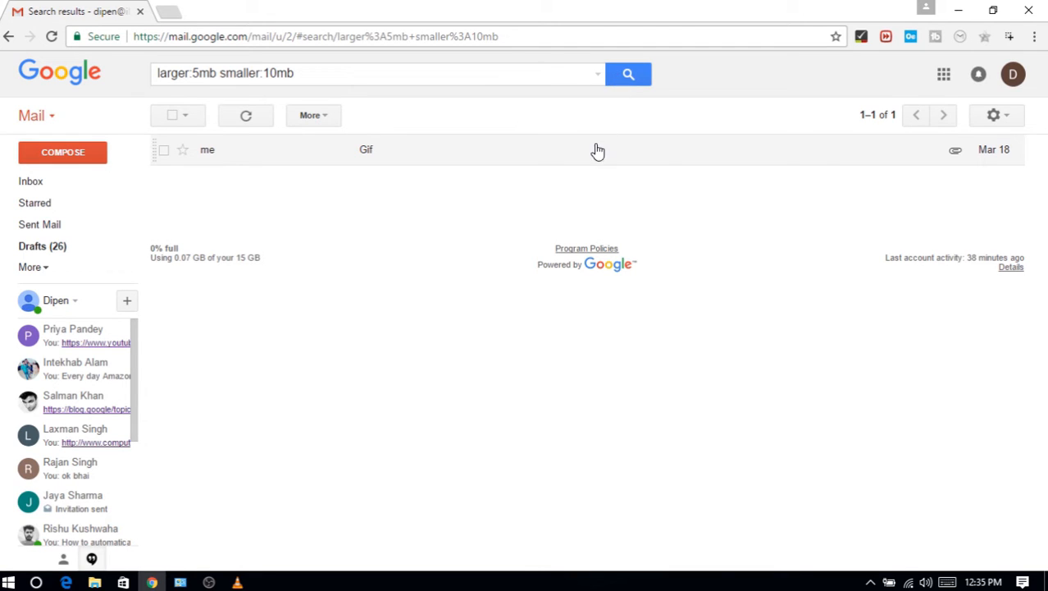